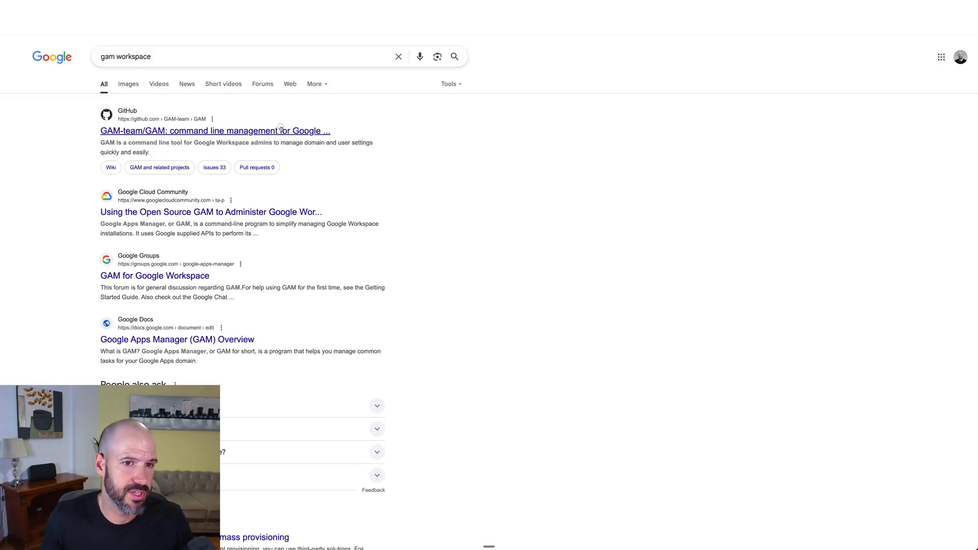
- Leave the 'gam workspace' Google results for the itGenius Google Workspace support homepage
{"action": "left_click", "coordinate": [214, 130]}
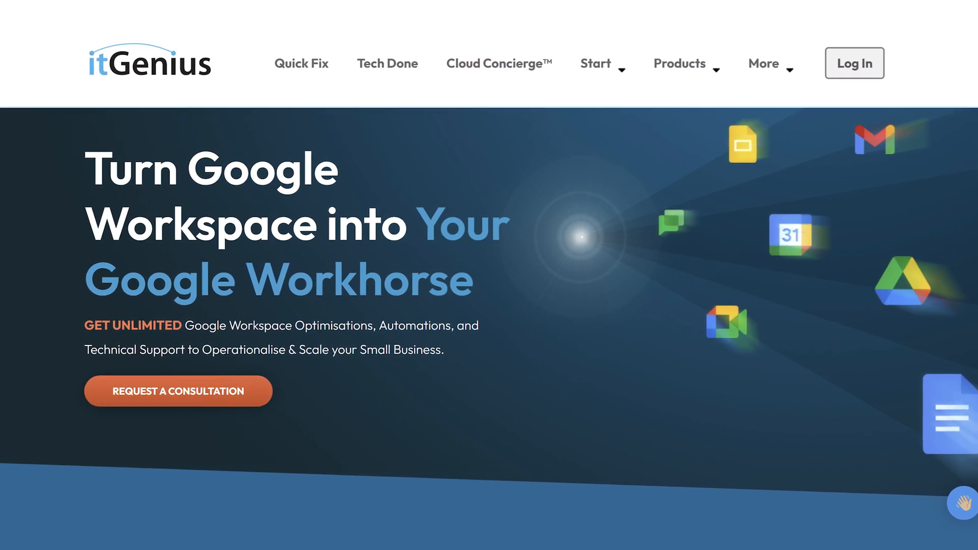
- Go to the itGenius Cloud Concierge™ page from the top navigation bar
{"action": "left_click", "coordinate": [498, 62]}
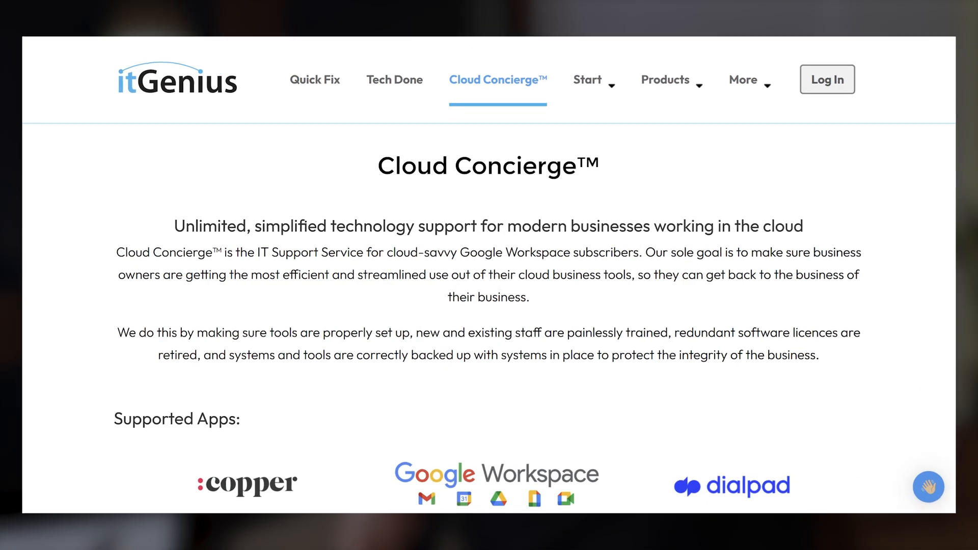